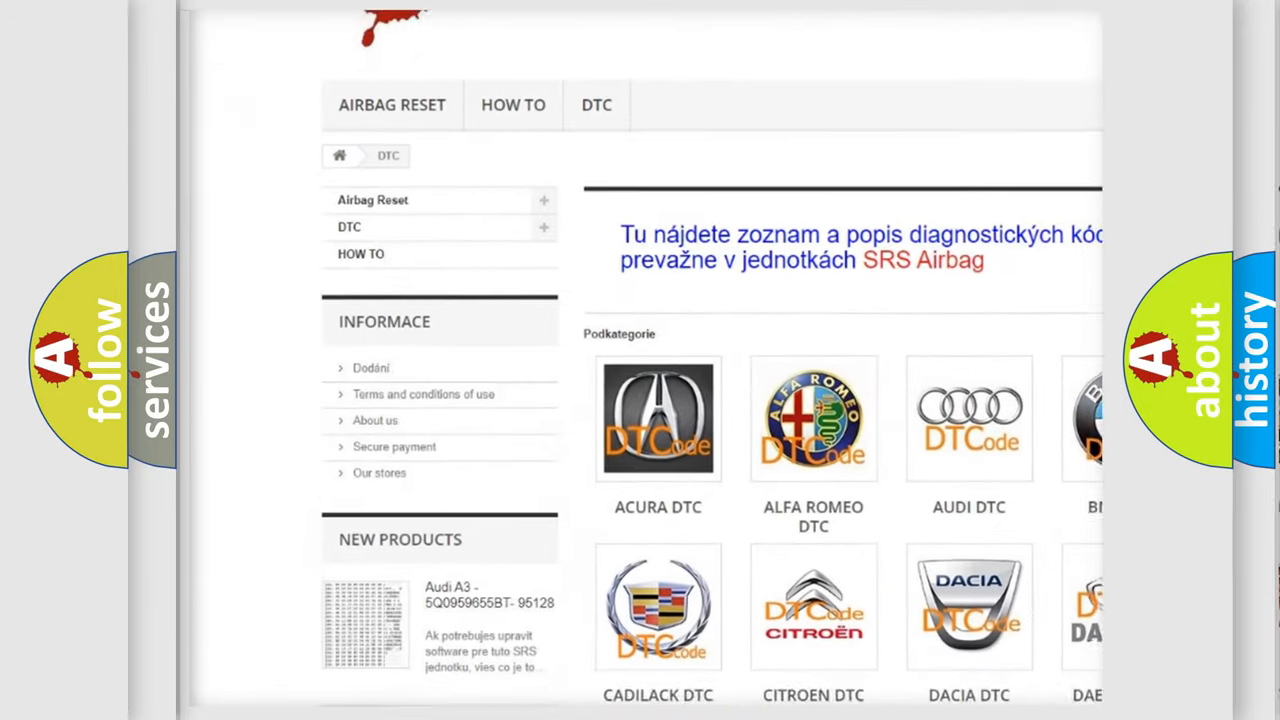
{"action": "scroll", "scroll_direction": "down", "scroll_amount": 3}
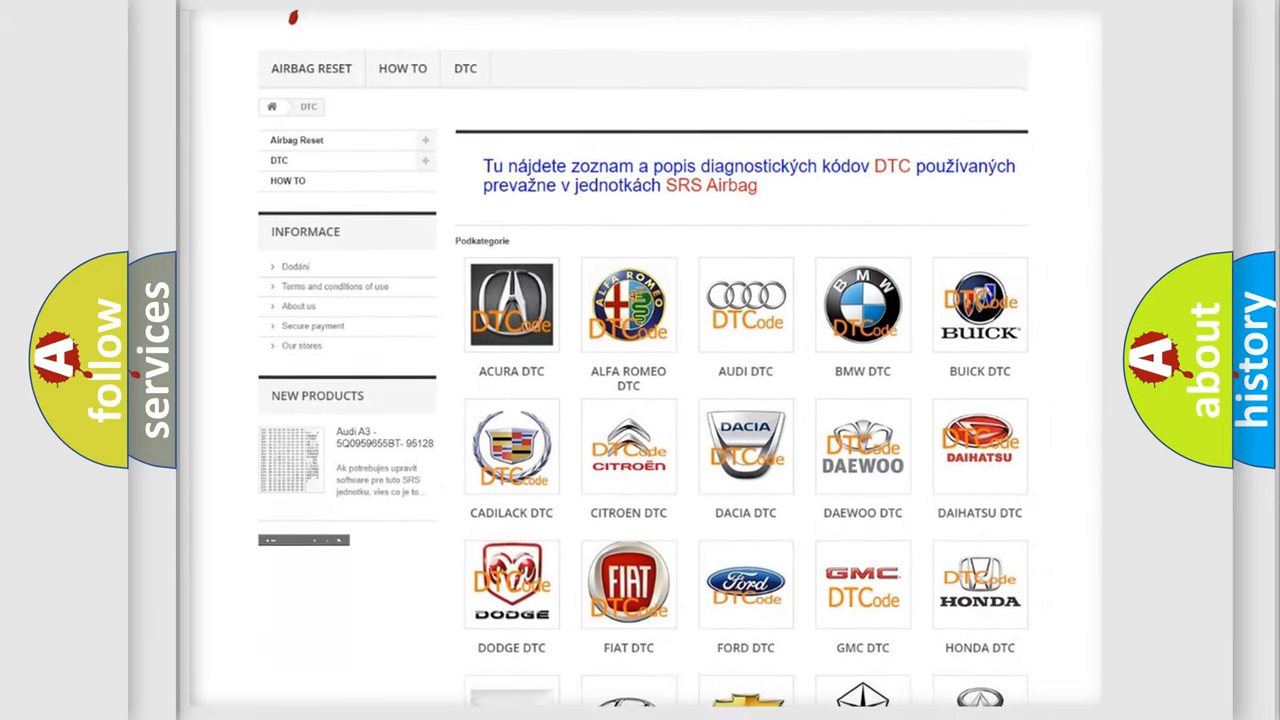
{"action": "scroll", "scroll_direction": "down", "scroll_amount": 3}
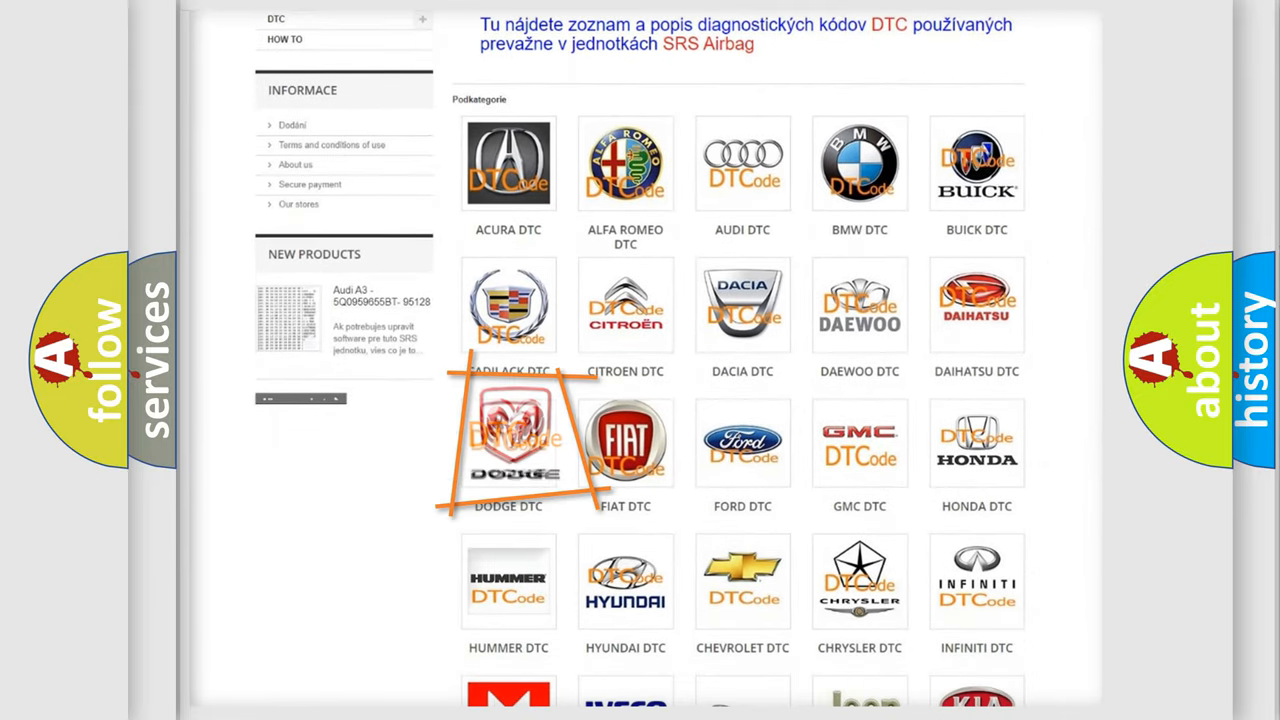